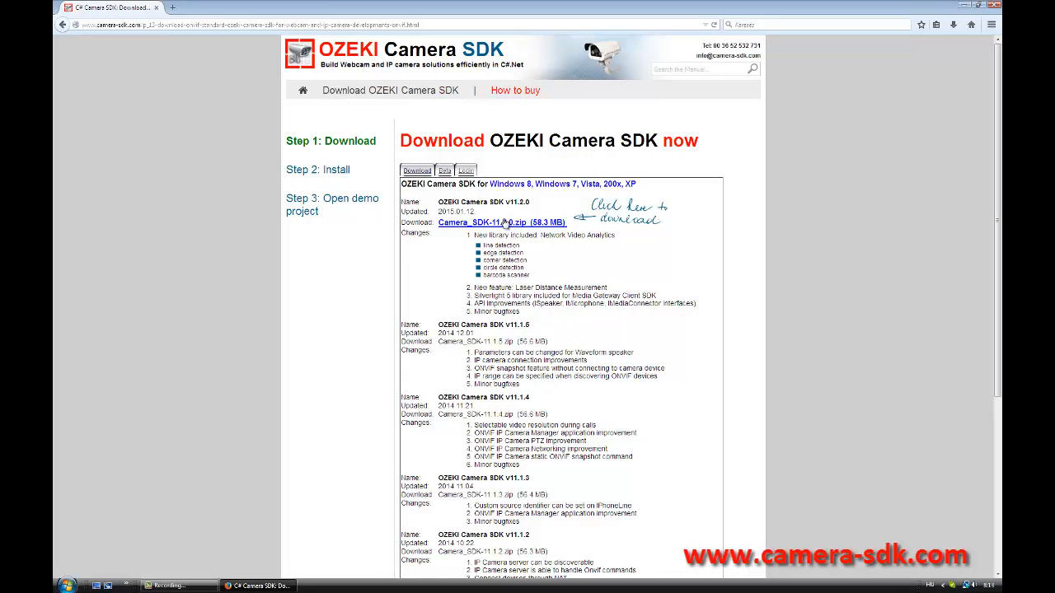
# Start the Camera_SDK v11.2.0 zip download, opening the download request form.
pyautogui.click(501, 223)
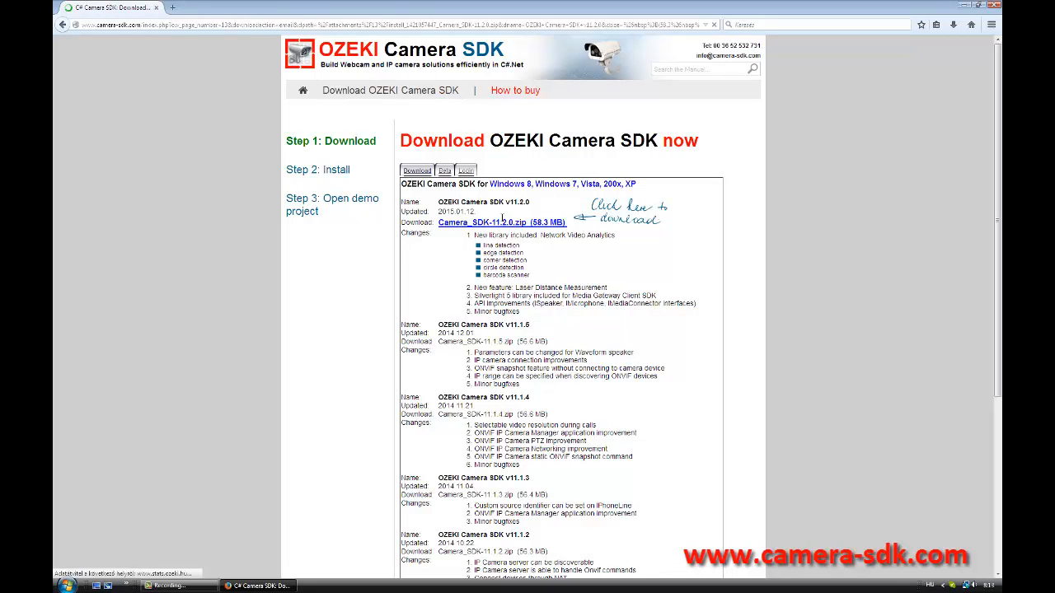
pyautogui.click(501, 222)
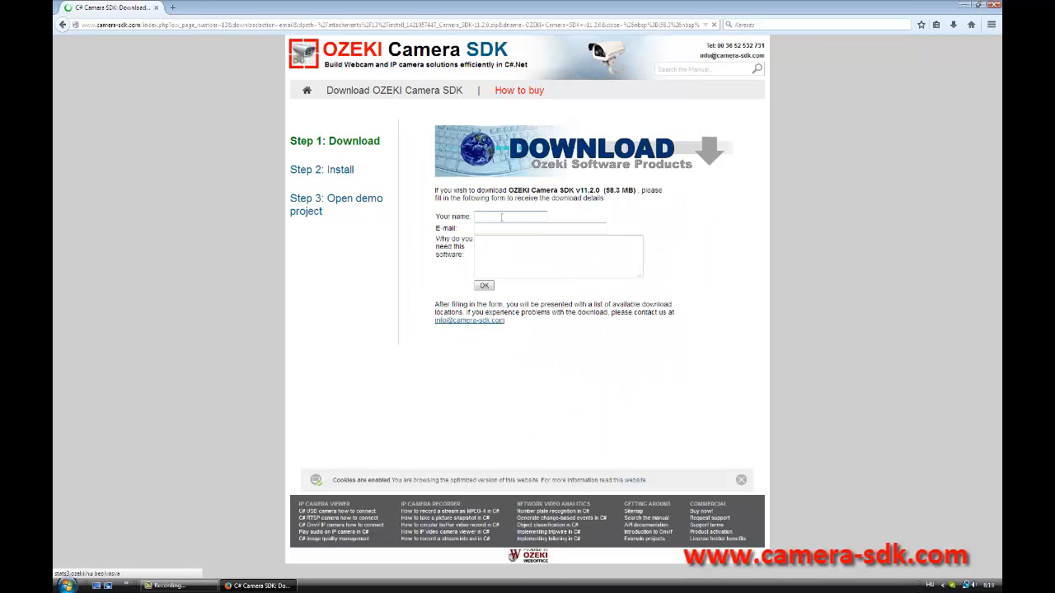
# Submit the form with name 'Test' and e-mail 'test', then accept the file download.
pyautogui.write('Test')
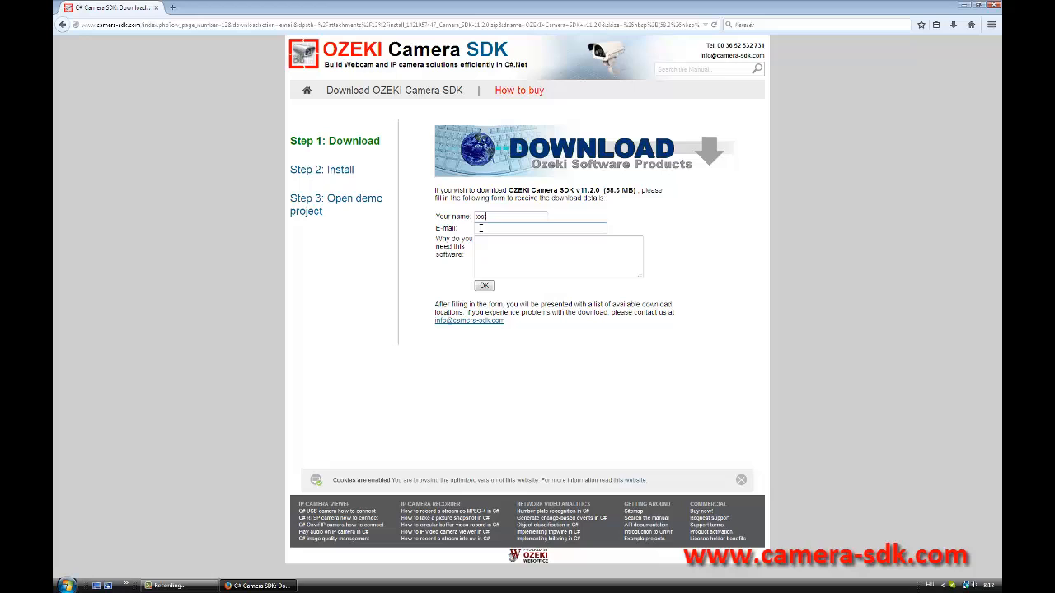
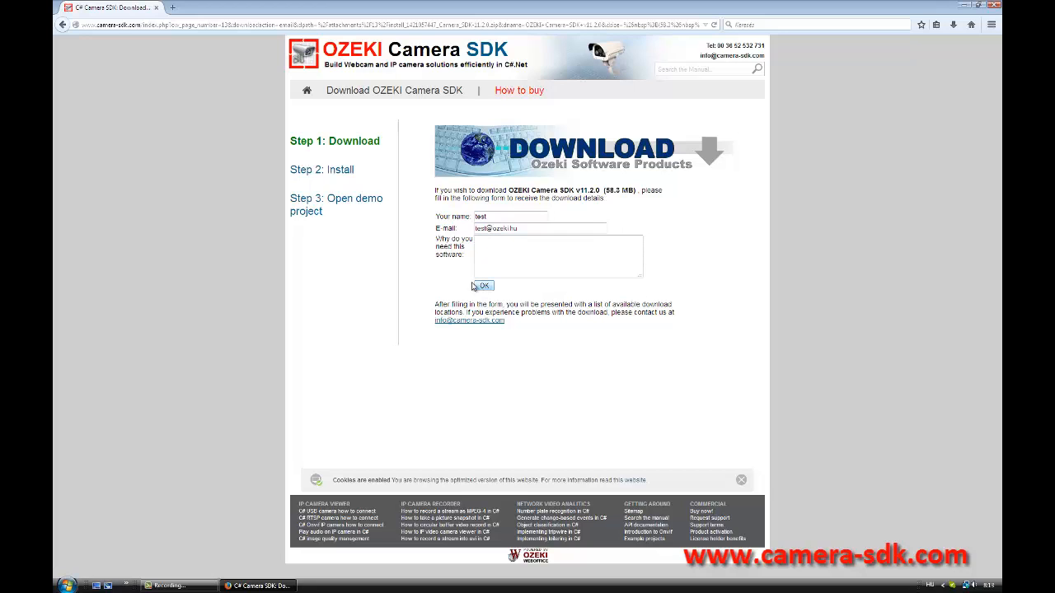
pyautogui.click(482, 287)
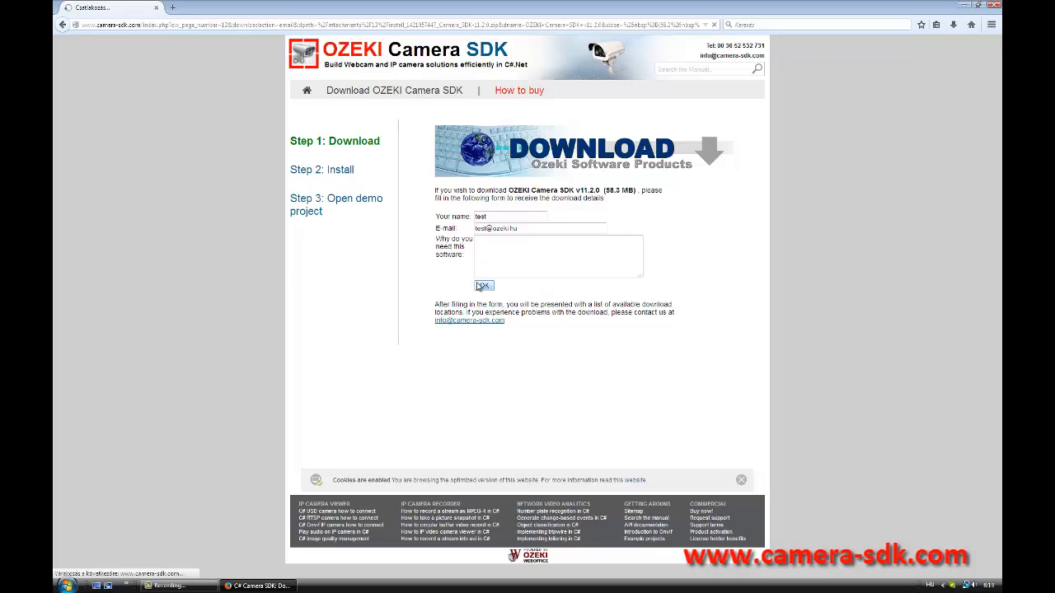
pyautogui.click(485, 287)
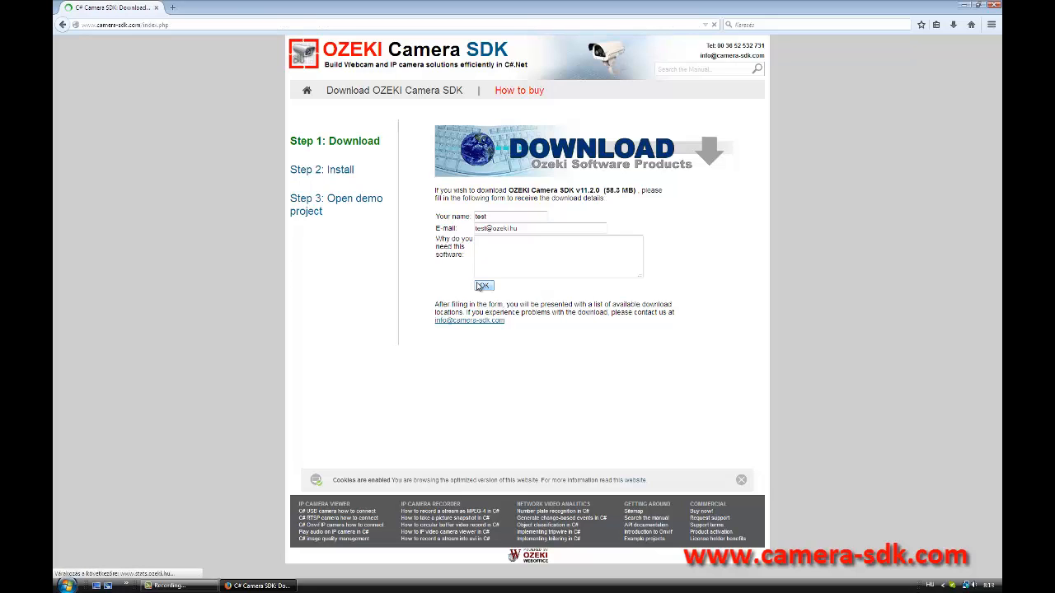
pyautogui.click(484, 287)
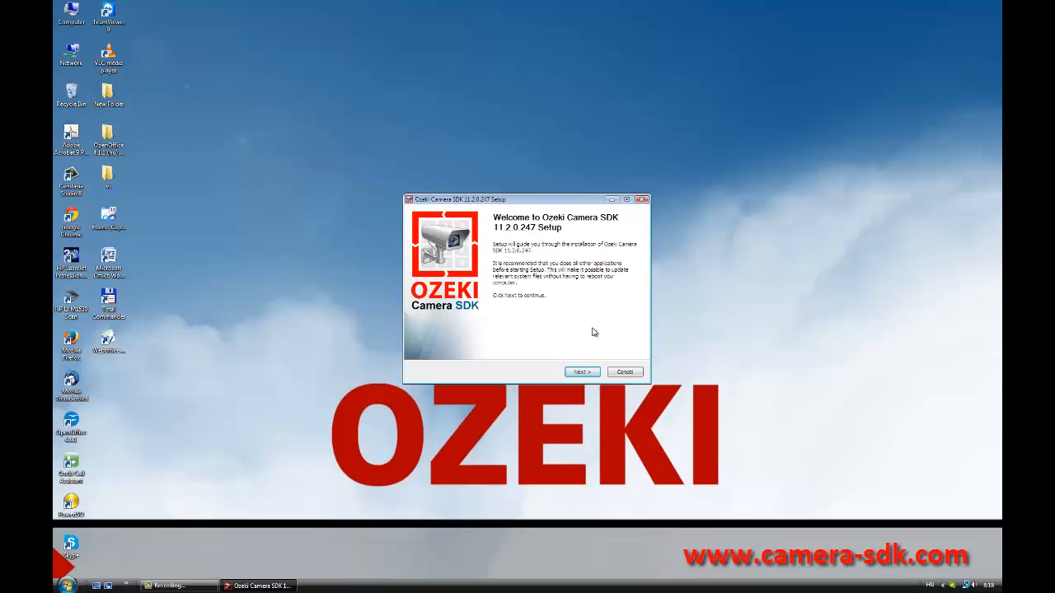
pyautogui.moveTo(580, 372)
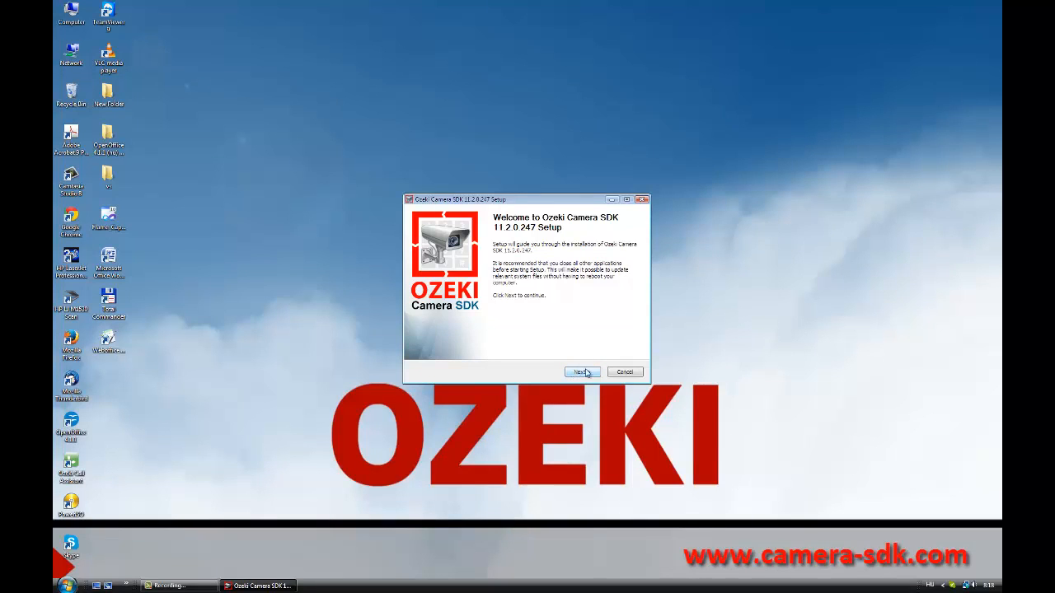
# Install the SDK to the default folder and finish with 'Run Ozeki Camera SDK Launcher' checked.
pyautogui.click(580, 372)
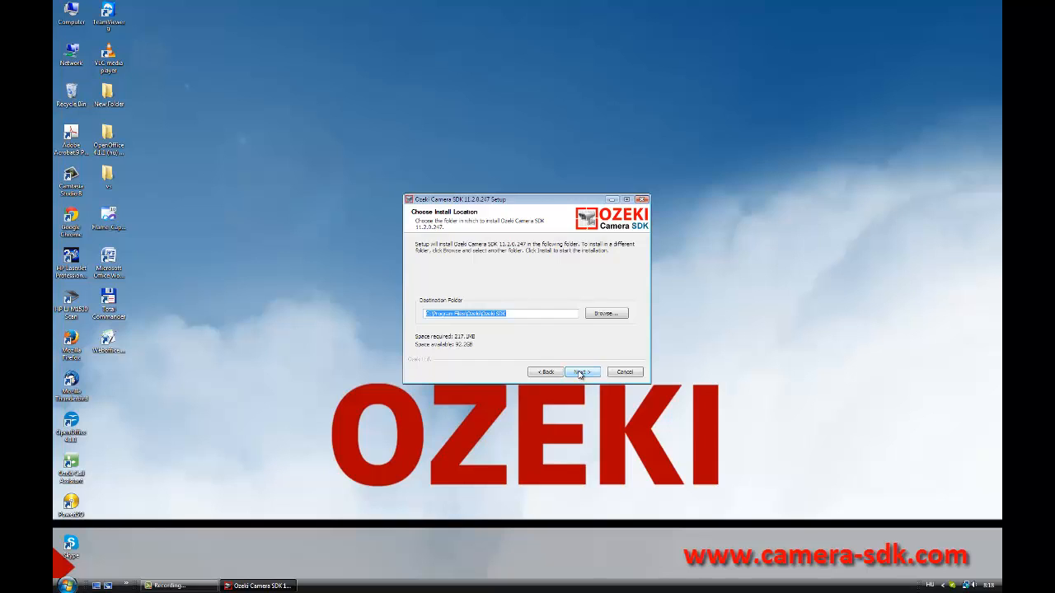
pyautogui.click(582, 372)
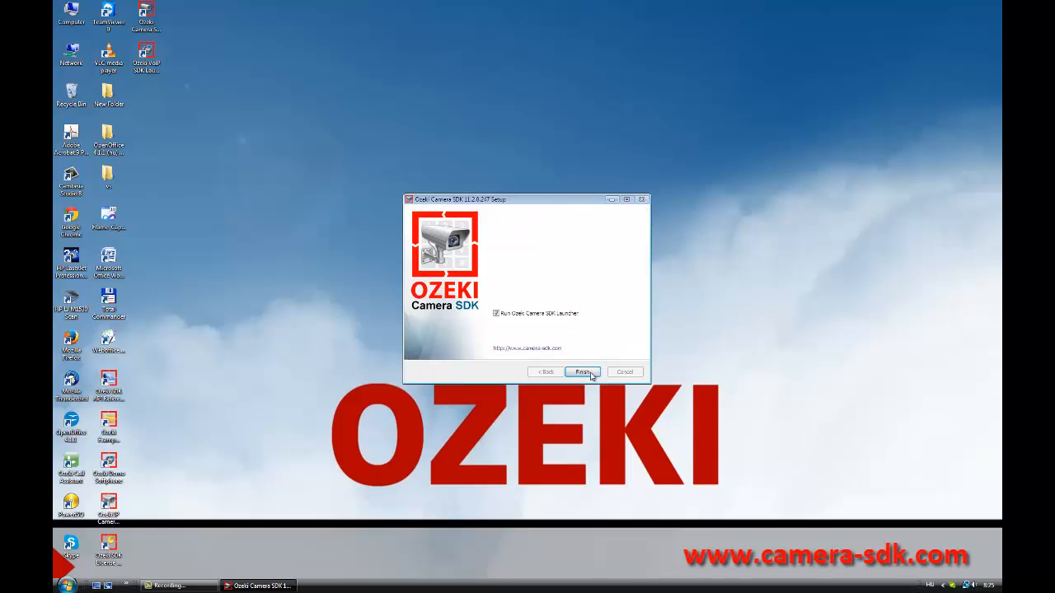
pyautogui.click(581, 373)
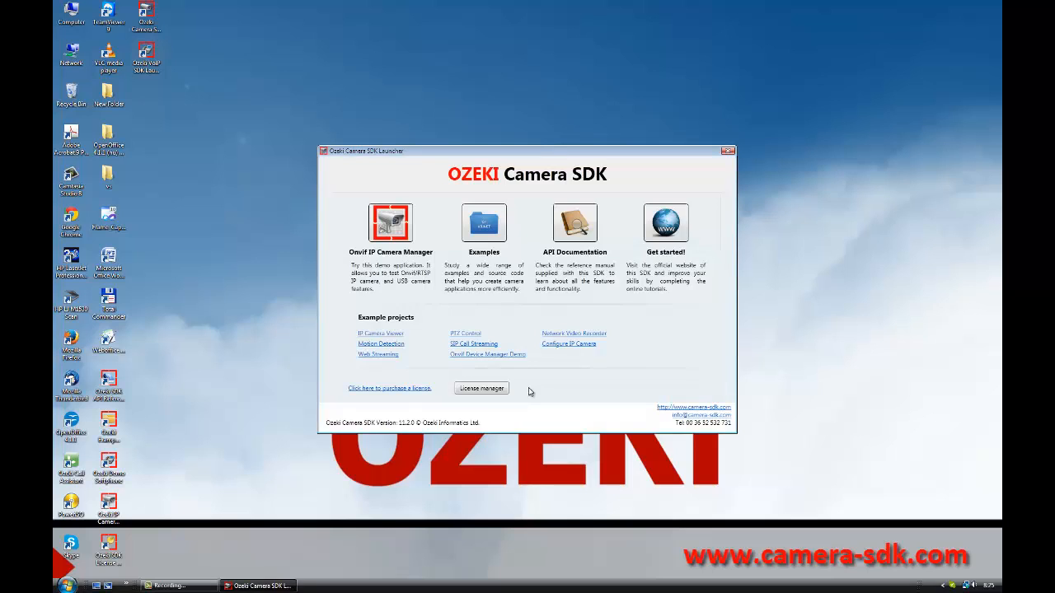
pyautogui.moveTo(527, 403)
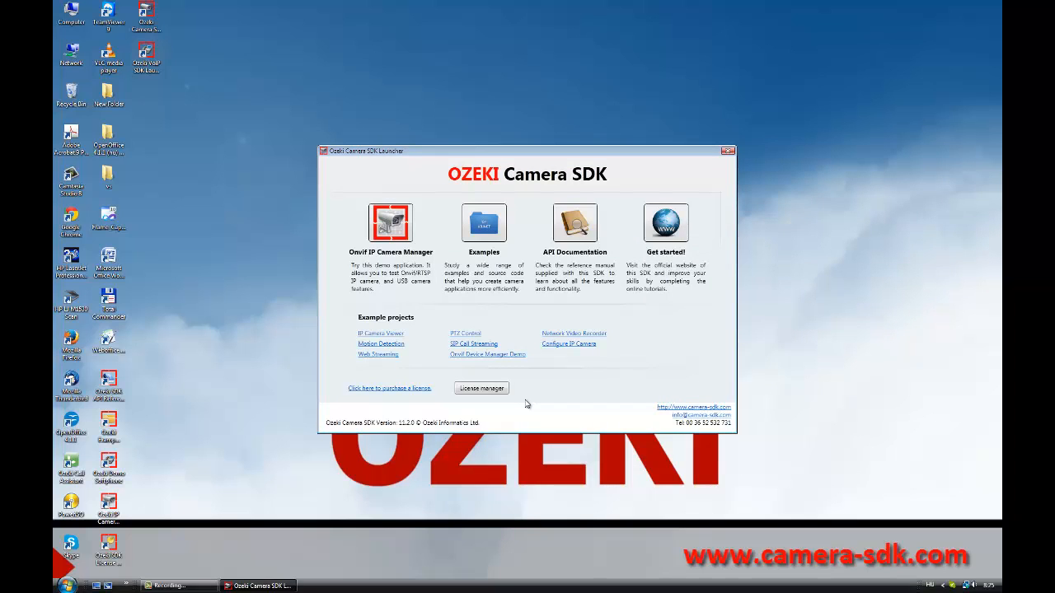
pyautogui.click(725, 152)
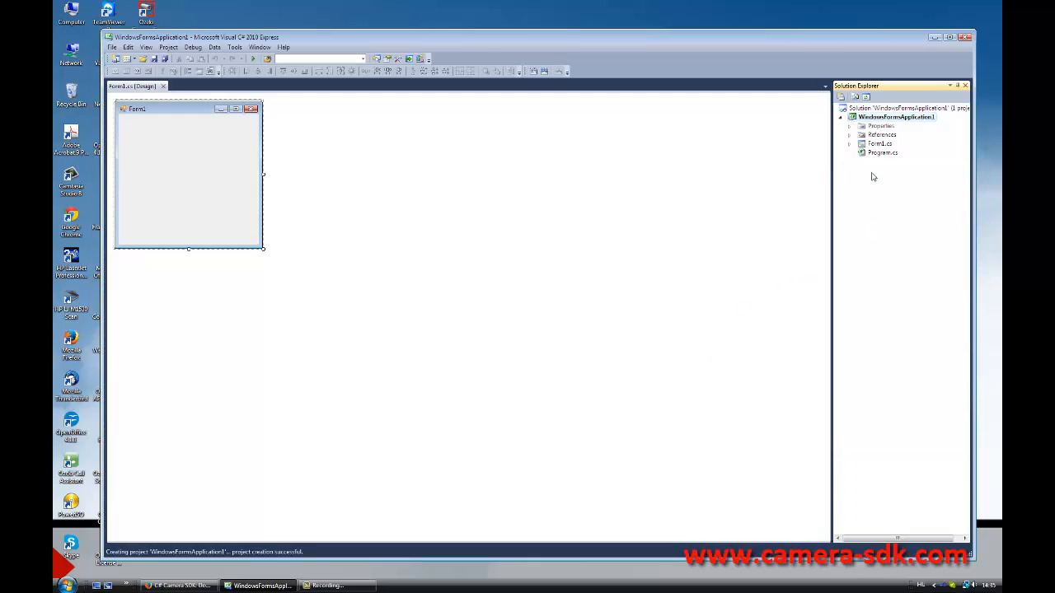
# Bring up the Add Reference dialog from the project's References node.
pyautogui.click(880, 135)
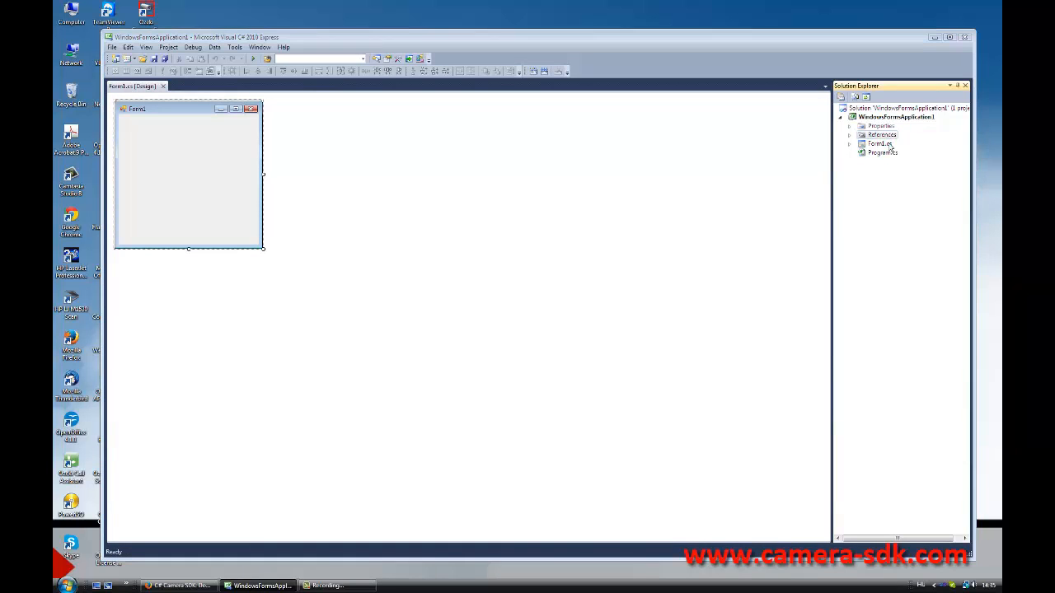
pyautogui.click(553, 233)
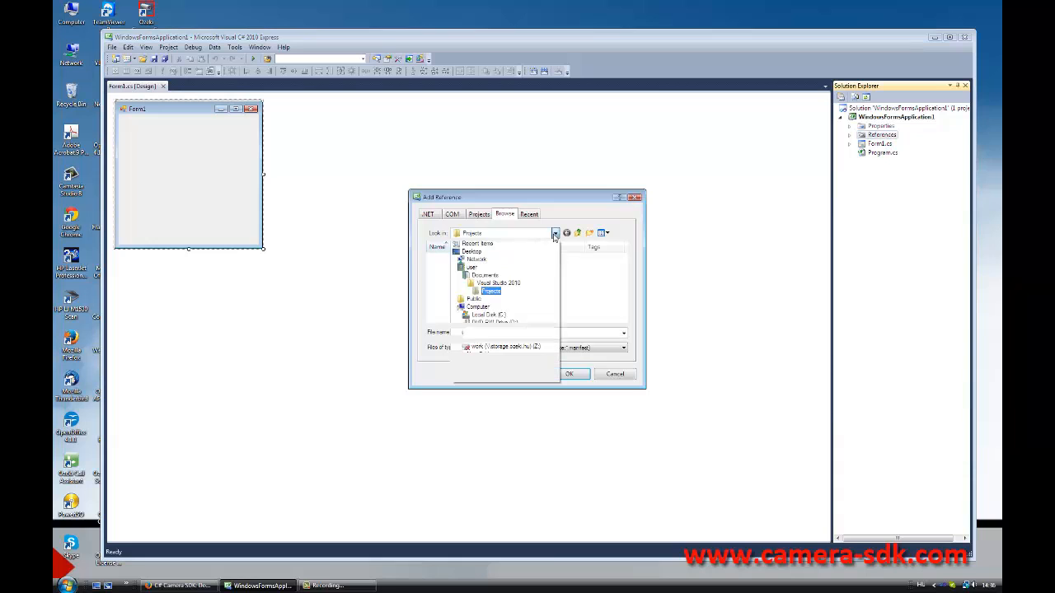
# Browse to C:\Program Files\Ozeki\Ozeki SDK\SDK\NET4 and add VoIPSDK.dll as a reference.
pyautogui.click(491, 290)
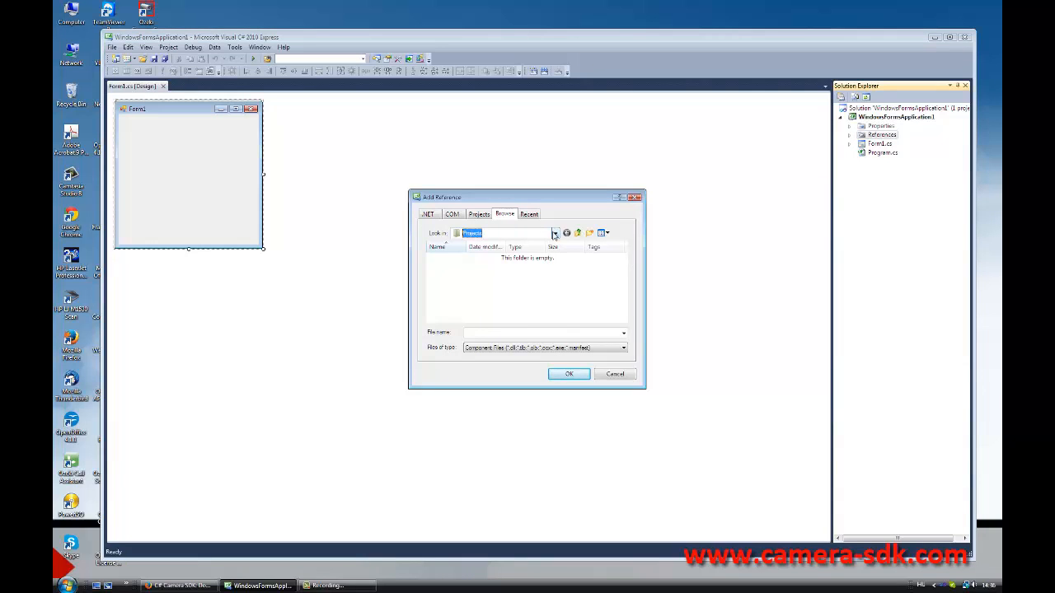
pyautogui.click(554, 234)
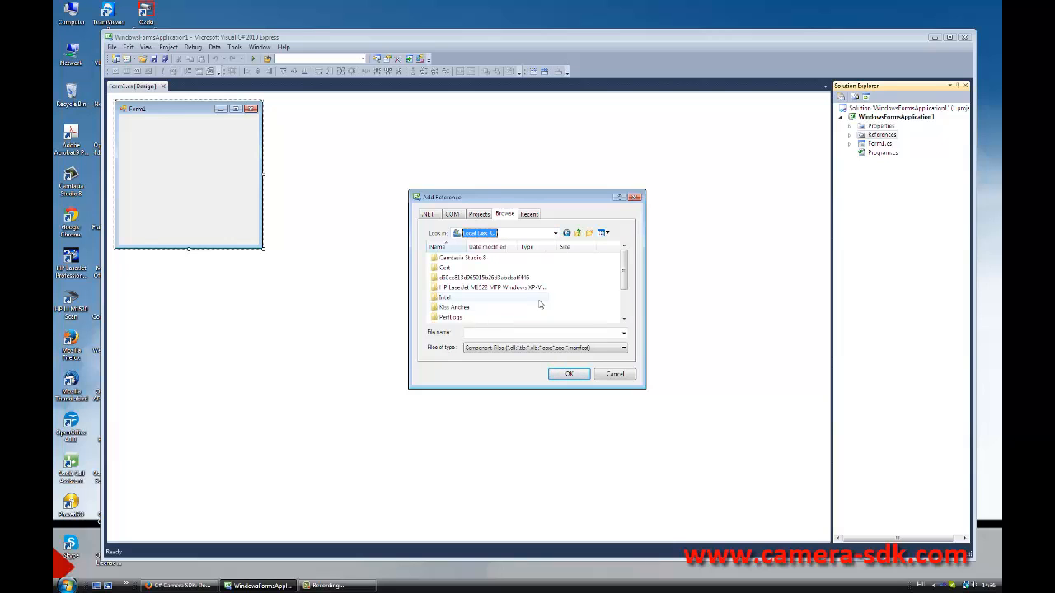
pyautogui.scroll(-3)
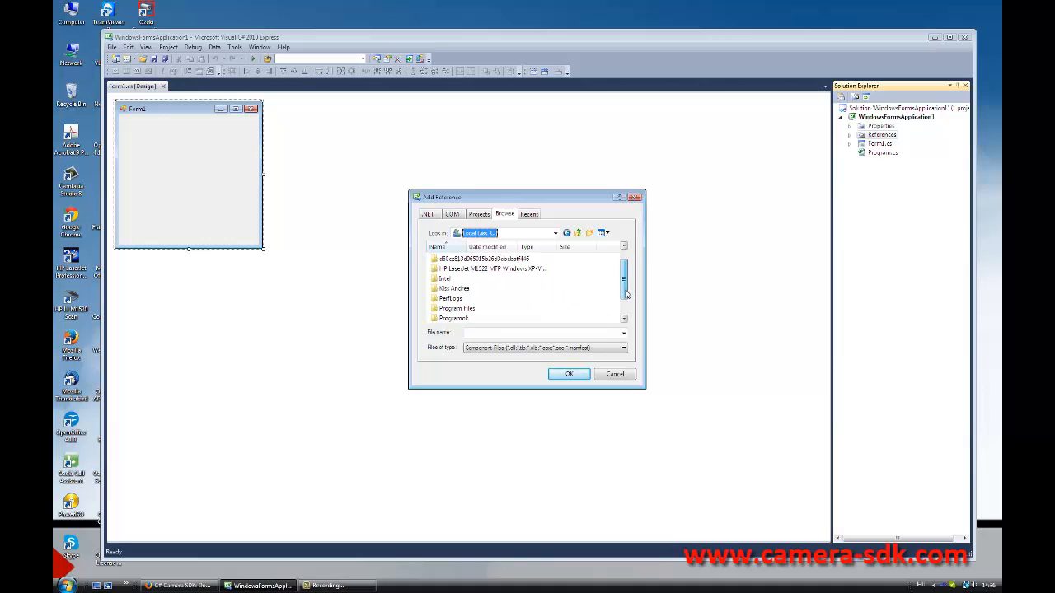
pyautogui.scroll(-3)
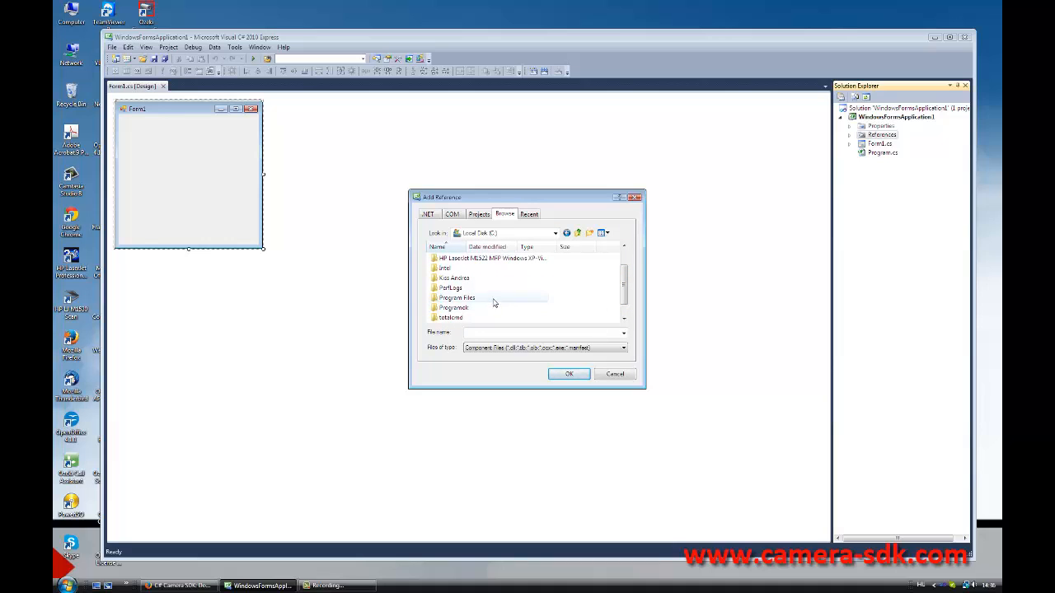
pyautogui.doubleClick(457, 297)
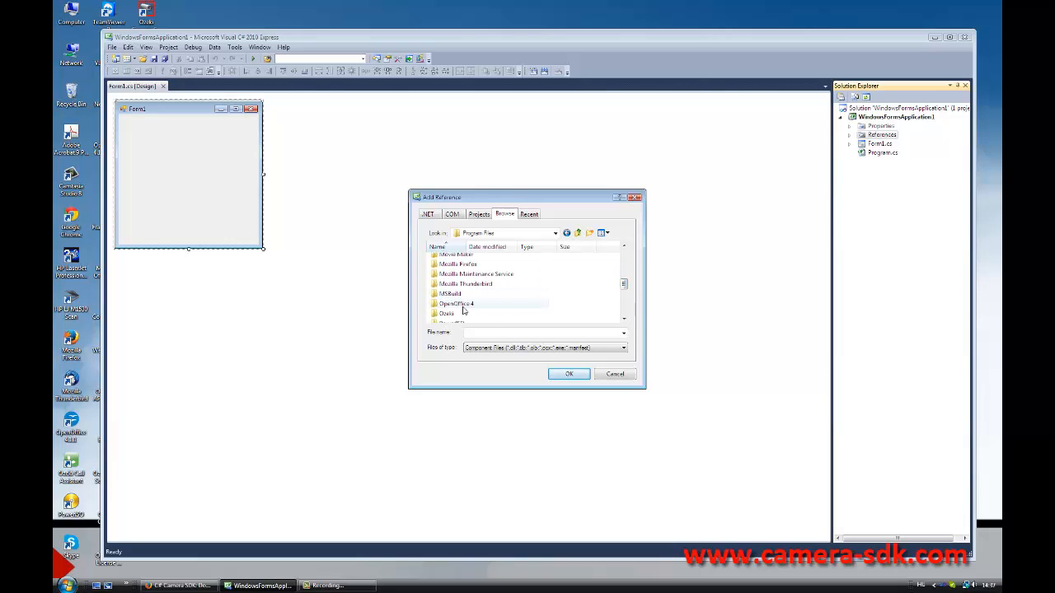
pyautogui.click(447, 313)
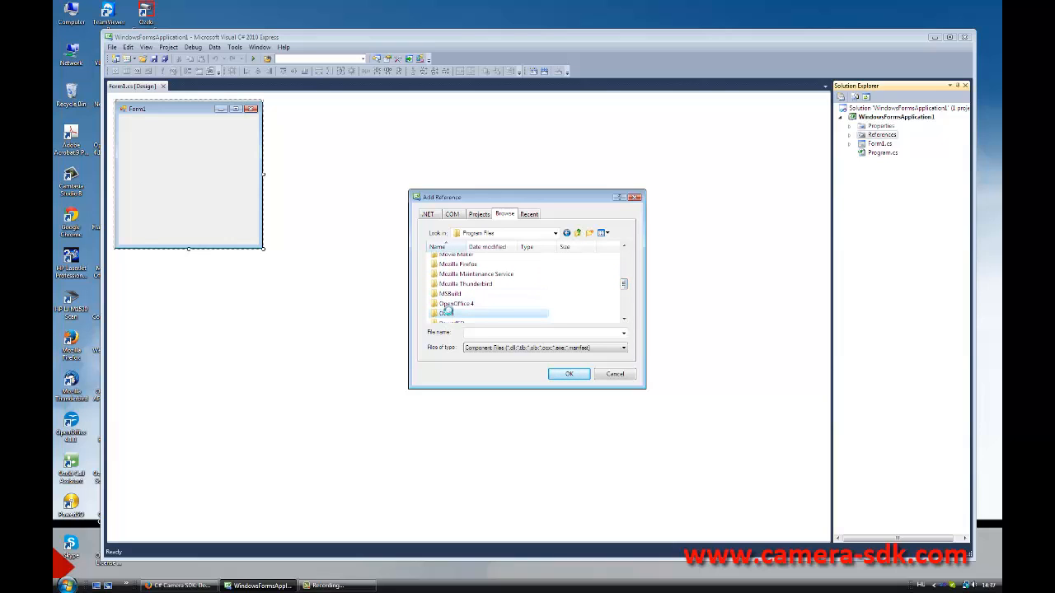
pyautogui.doubleClick(448, 313)
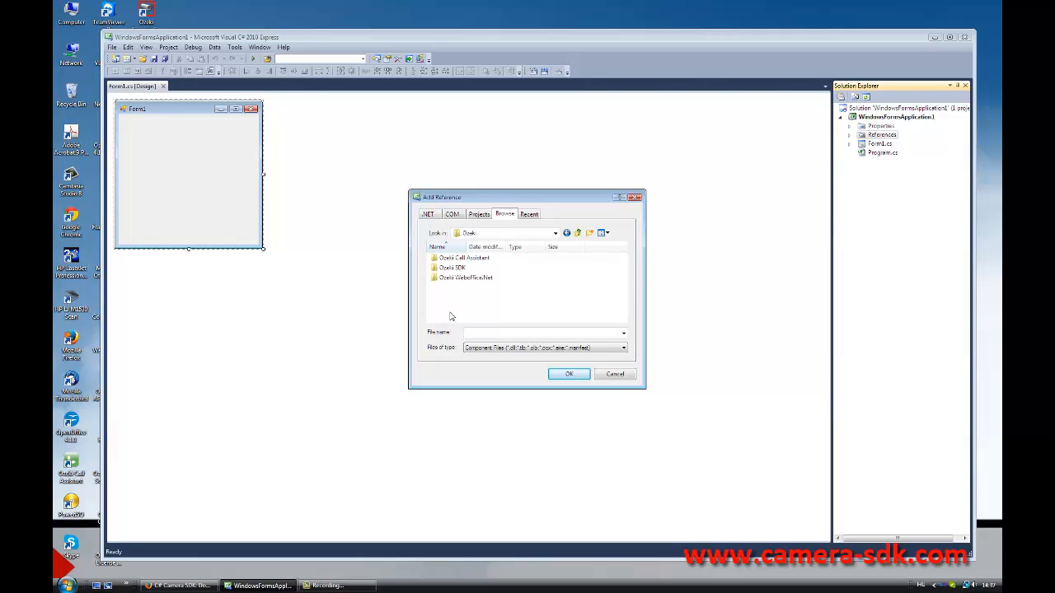
pyautogui.doubleClick(451, 267)
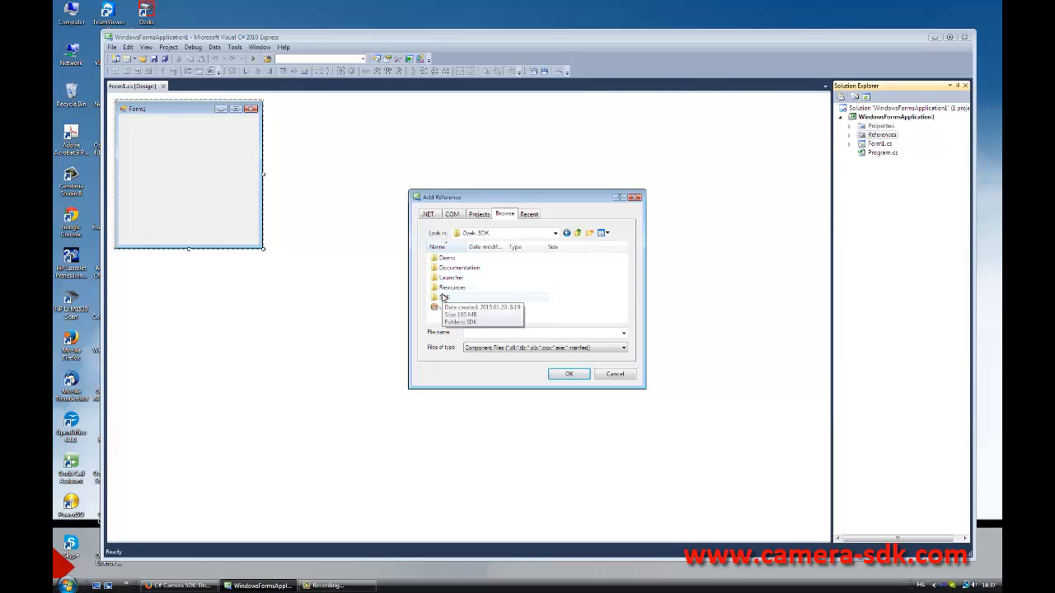
pyautogui.doubleClick(445, 297)
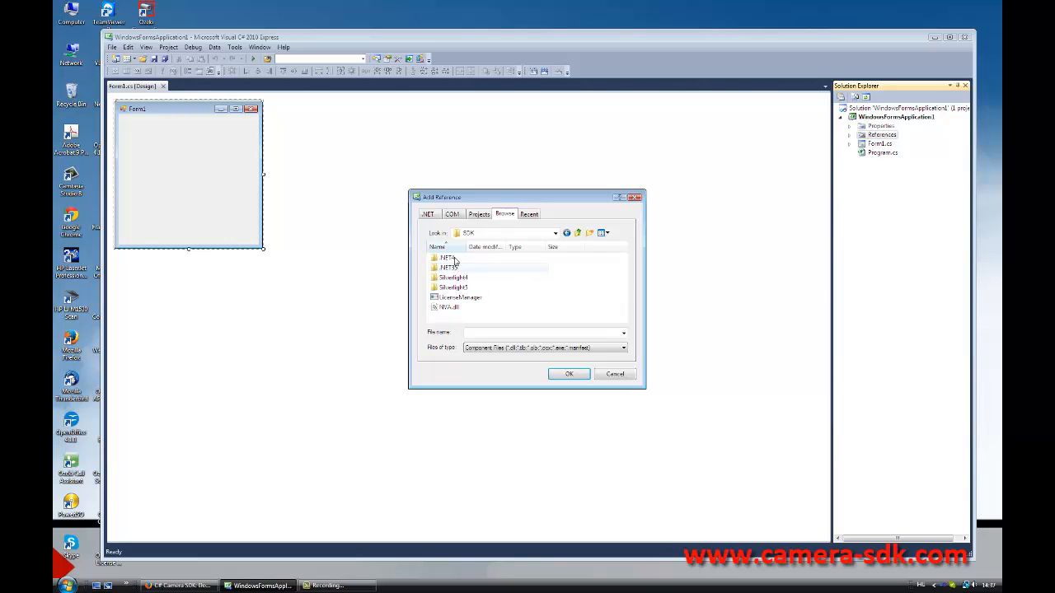
pyautogui.doubleClick(443, 257)
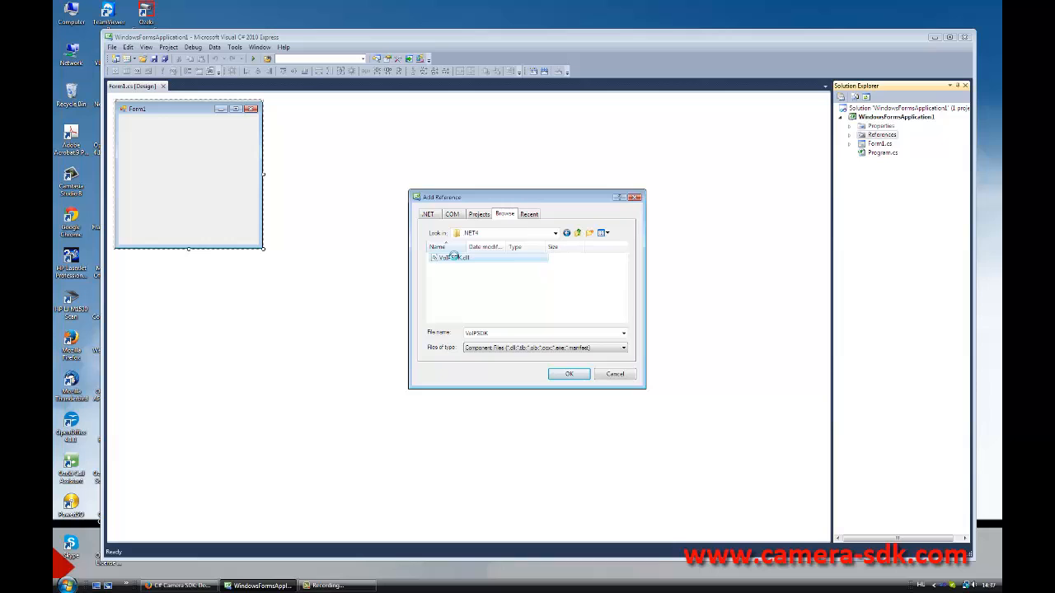
pyautogui.click(569, 373)
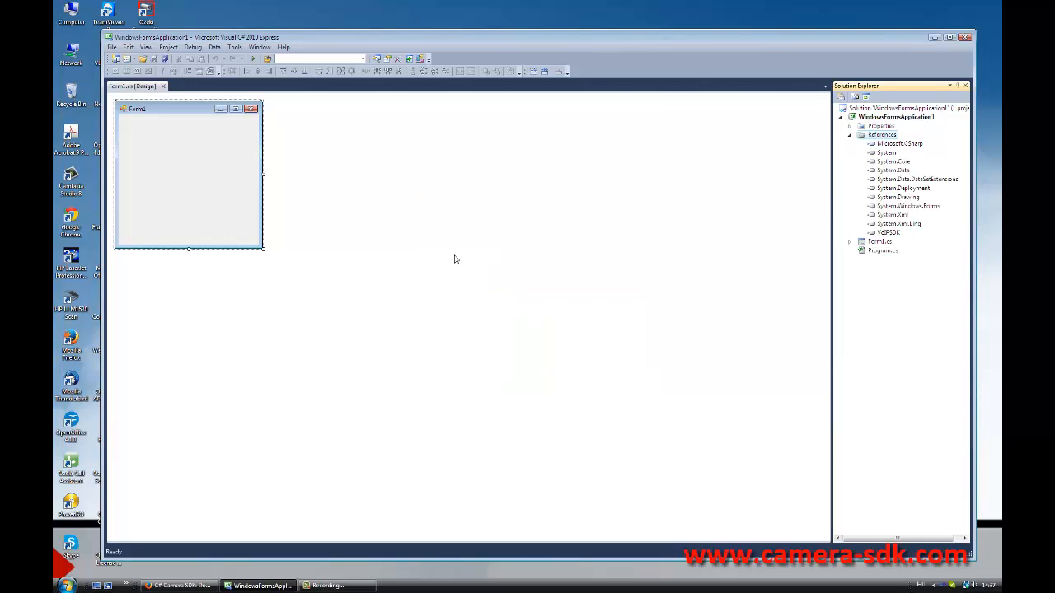
pyautogui.moveTo(916, 249)
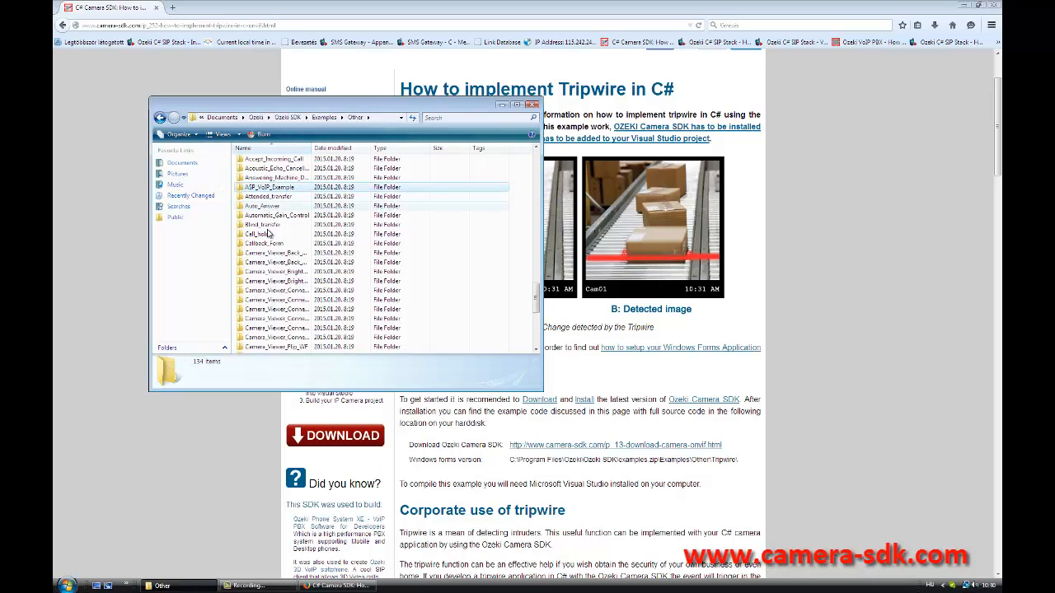
# Go into the Tripwire example's inner project folder and show the project file's context menu.
pyautogui.scroll(-3)
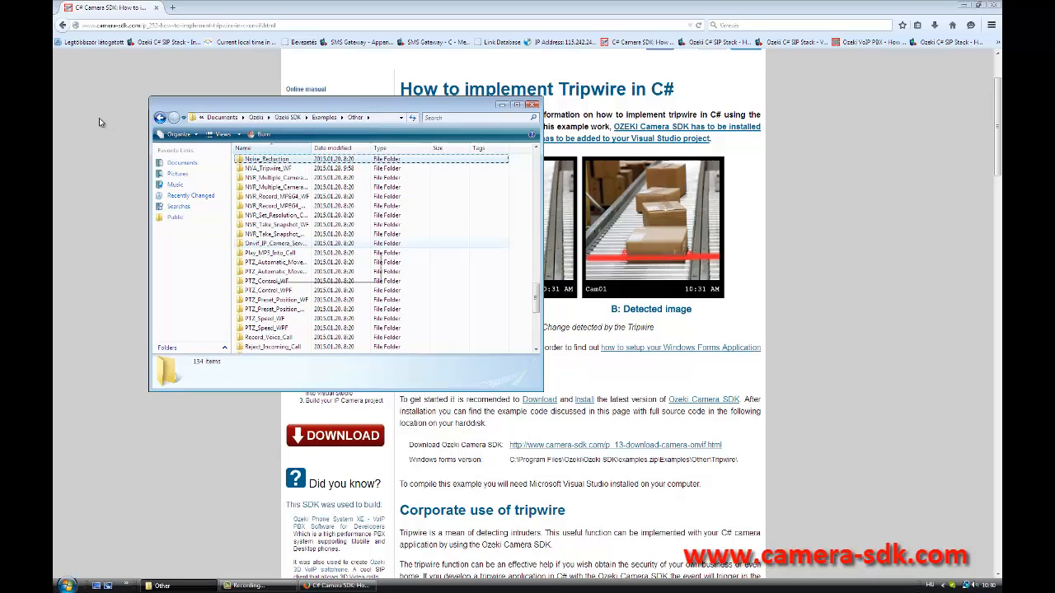
pyautogui.click(267, 168)
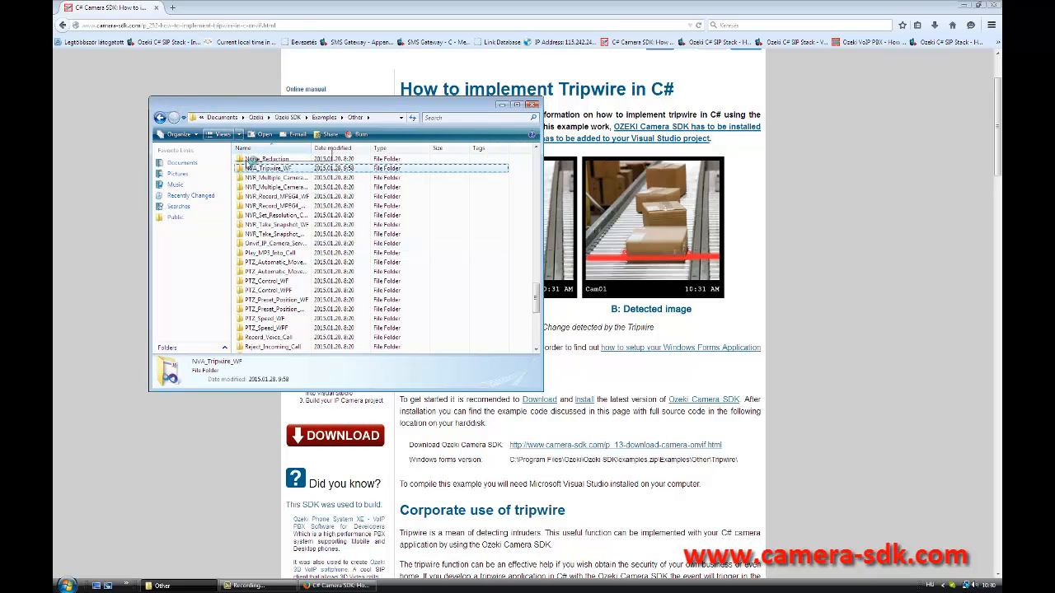
pyautogui.doubleClick(271, 168)
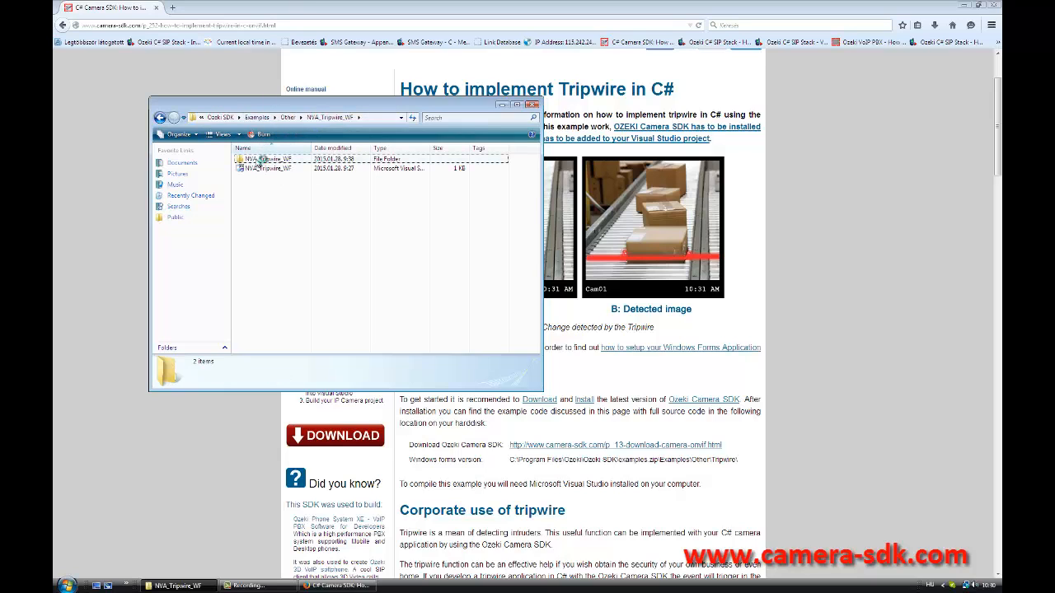
pyautogui.click(263, 159)
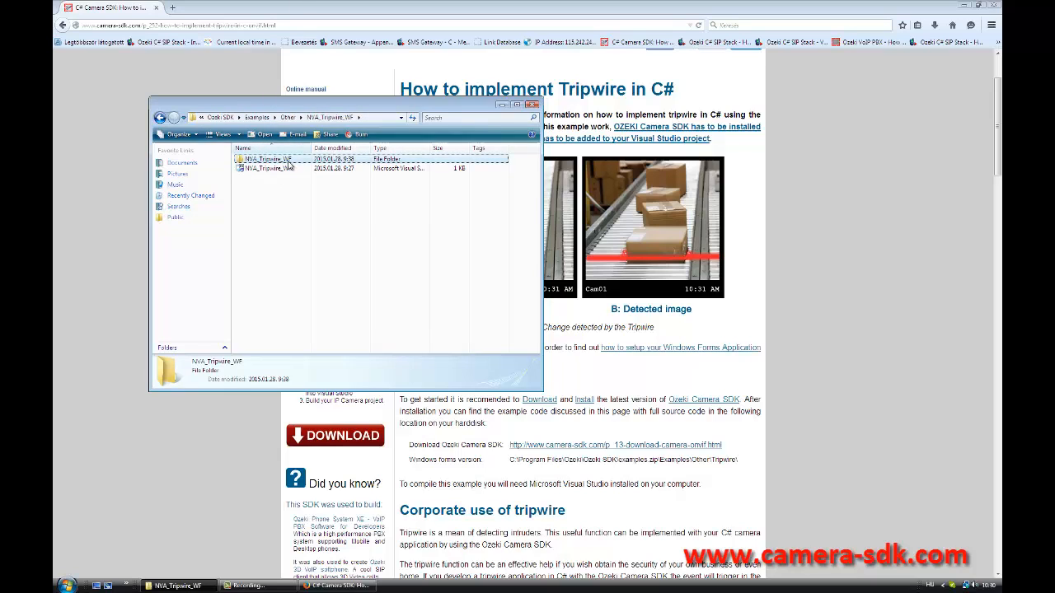
pyautogui.doubleClick(267, 158)
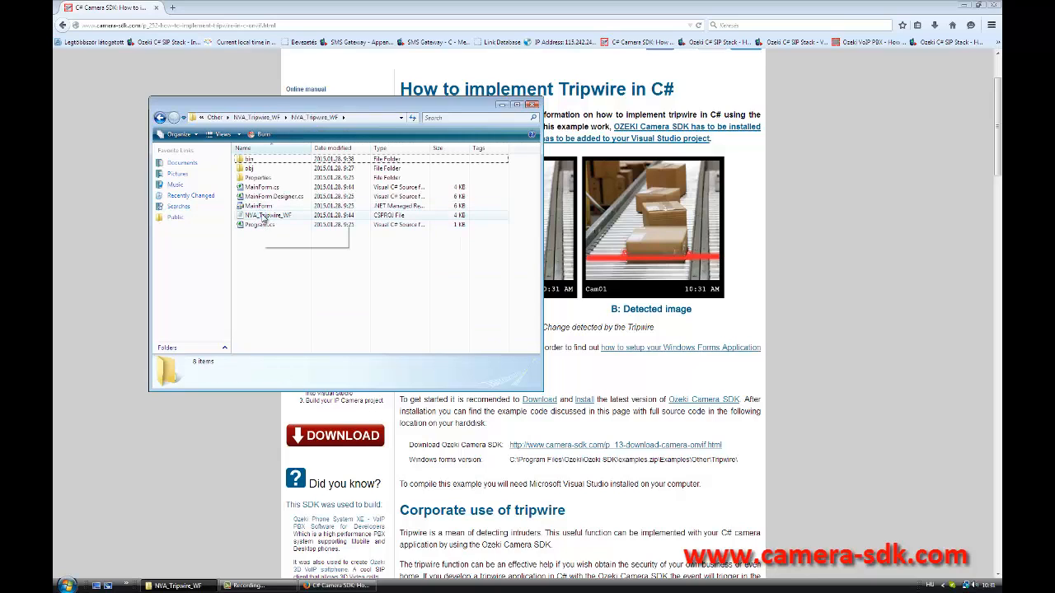
pyautogui.rightClick(267, 214)
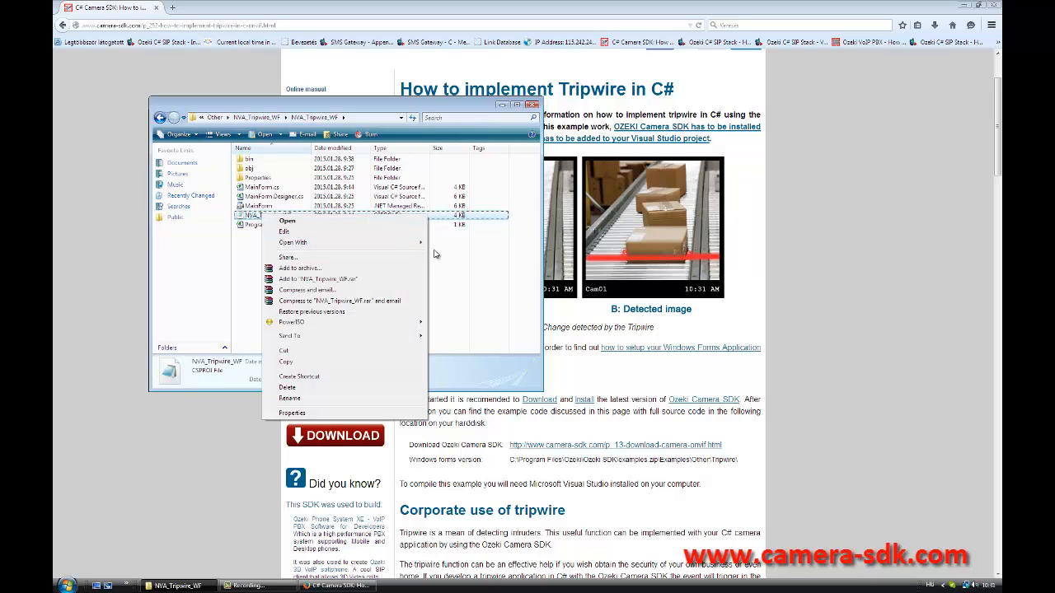
pyautogui.moveTo(438, 261)
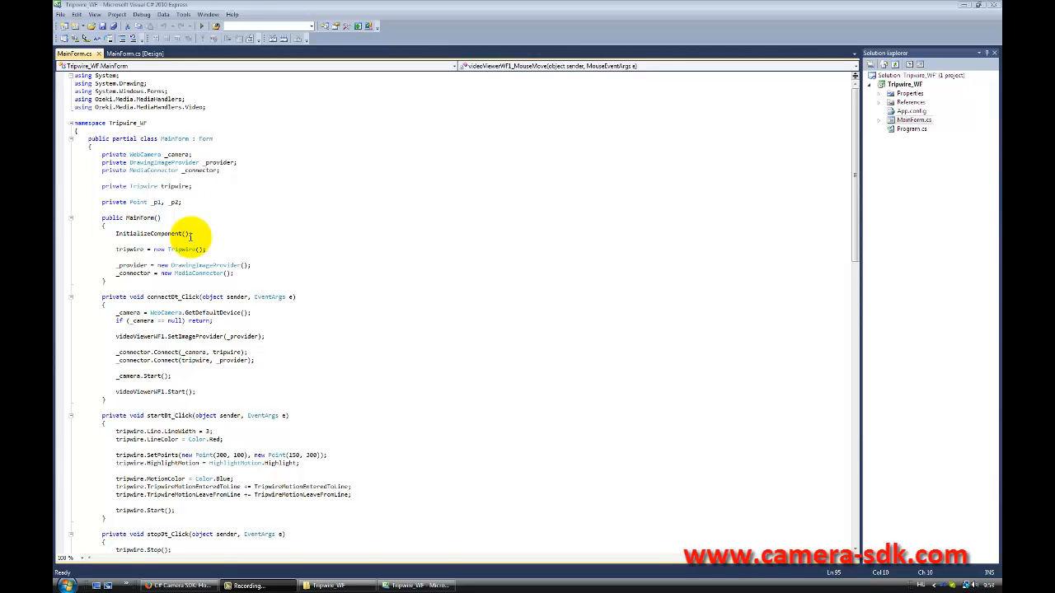
pyautogui.moveTo(201, 288)
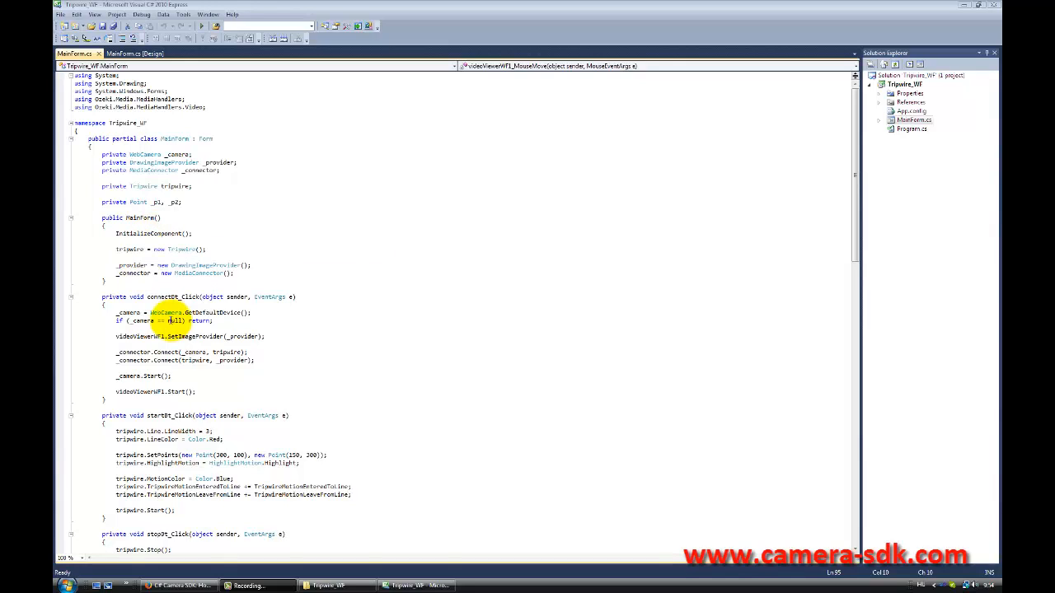
pyautogui.moveTo(165, 314)
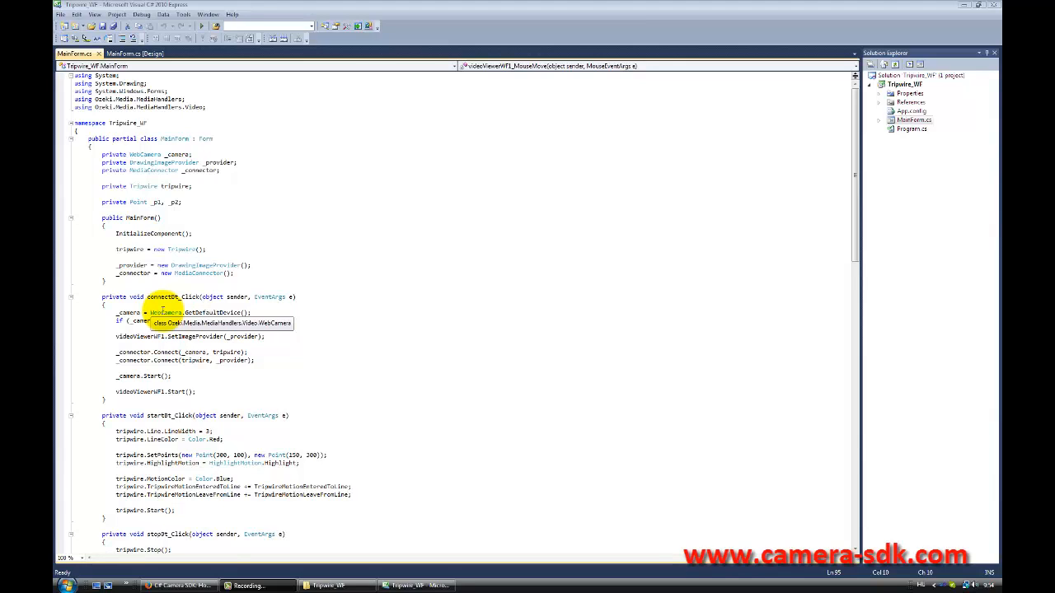
pyautogui.moveTo(161, 312)
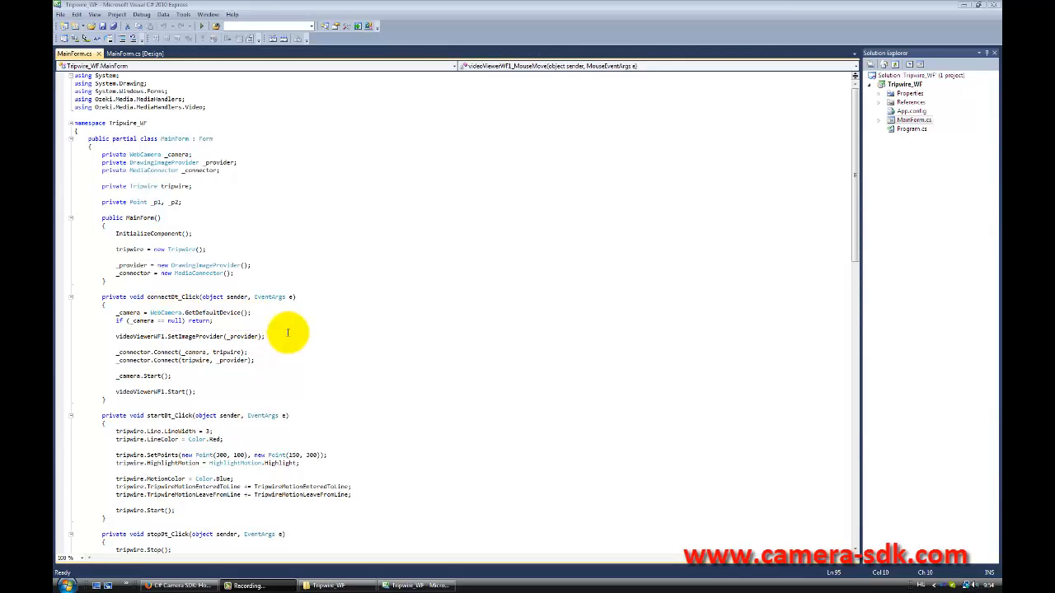
pyautogui.moveTo(270, 349)
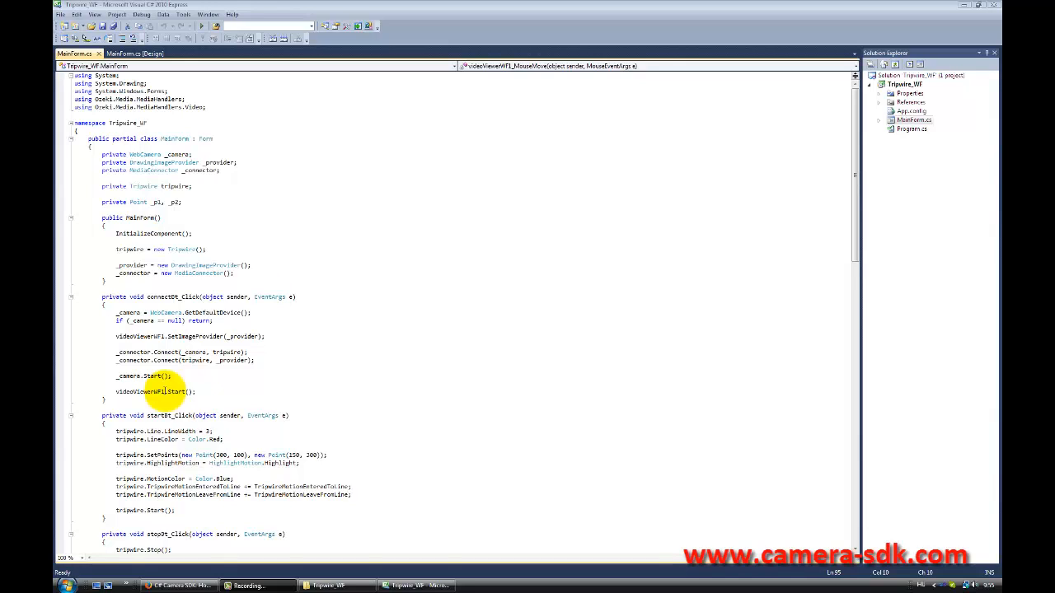
pyautogui.moveTo(287, 297)
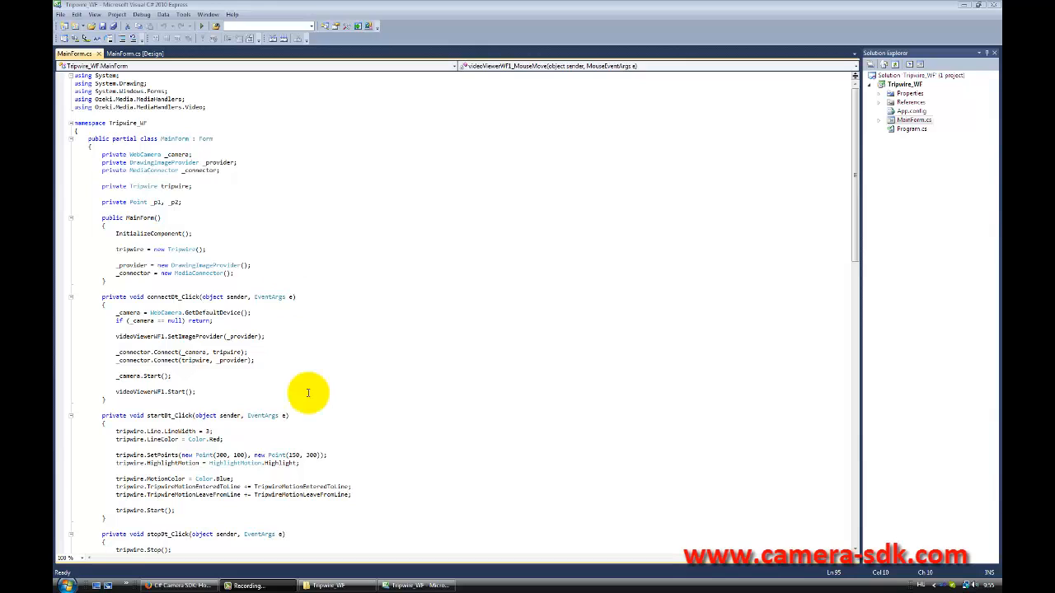
pyautogui.moveTo(280, 389)
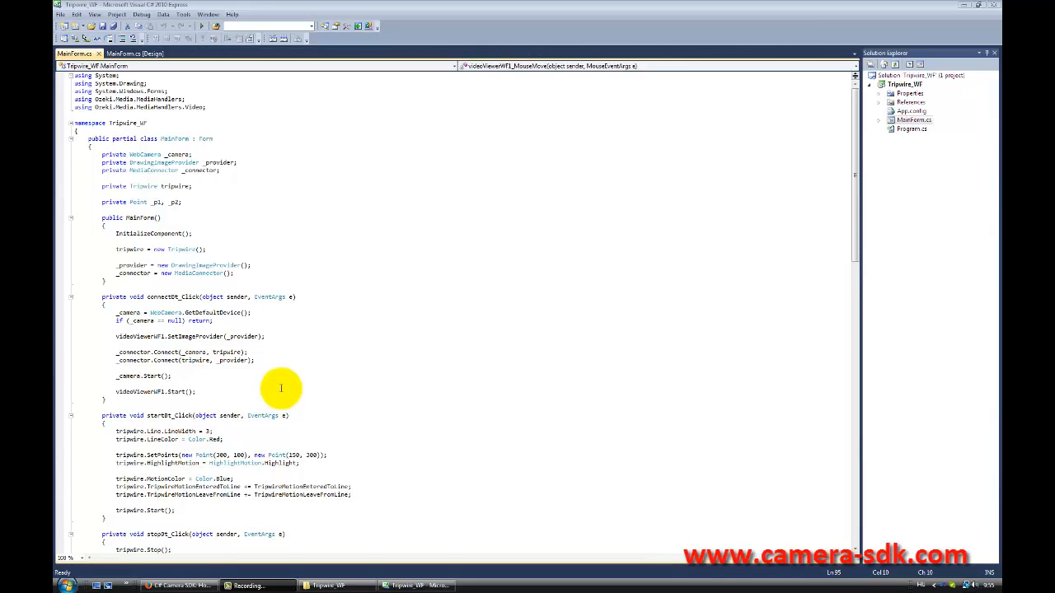
pyautogui.moveTo(388, 392)
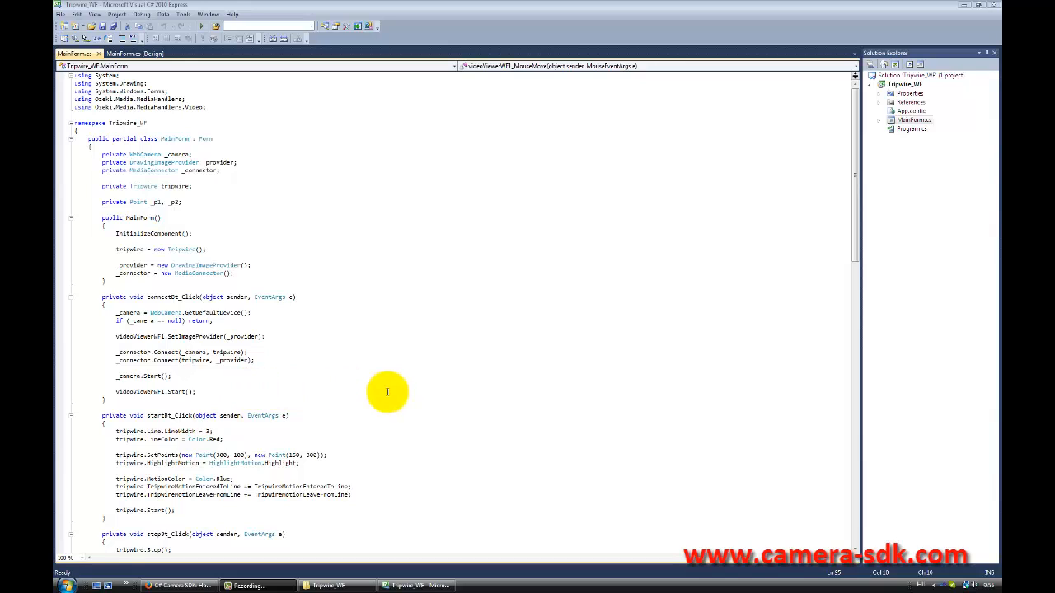
pyautogui.moveTo(321, 478)
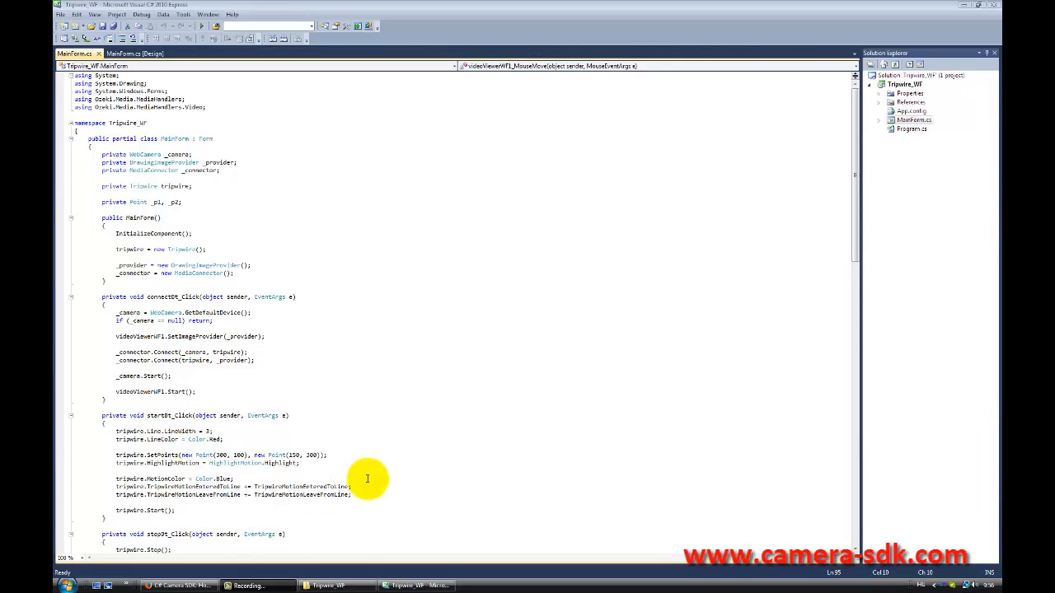
pyautogui.moveTo(371, 478)
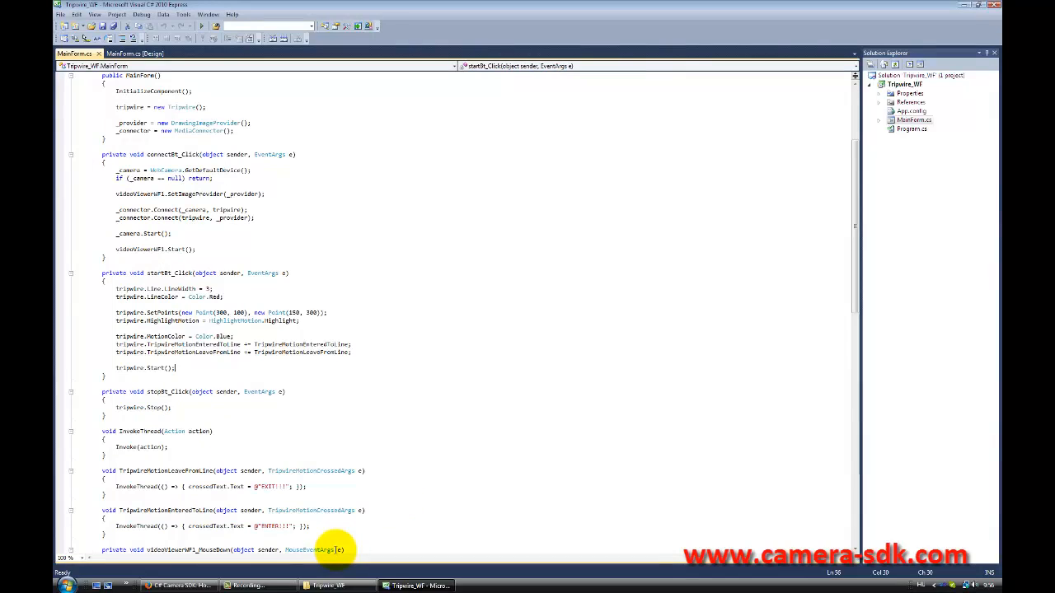
pyautogui.moveTo(313, 550)
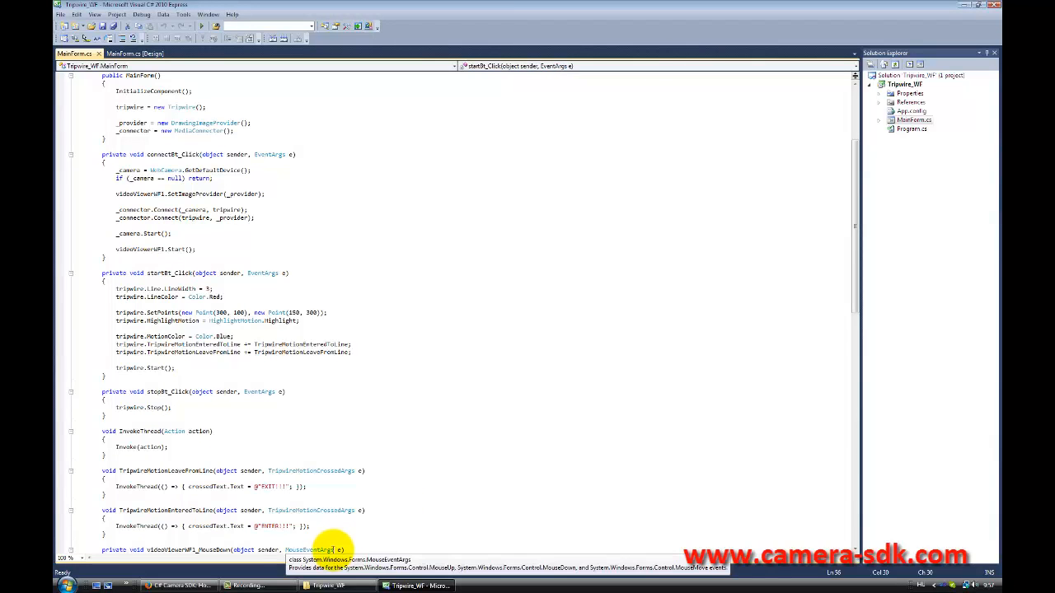
pyautogui.scroll(-3)
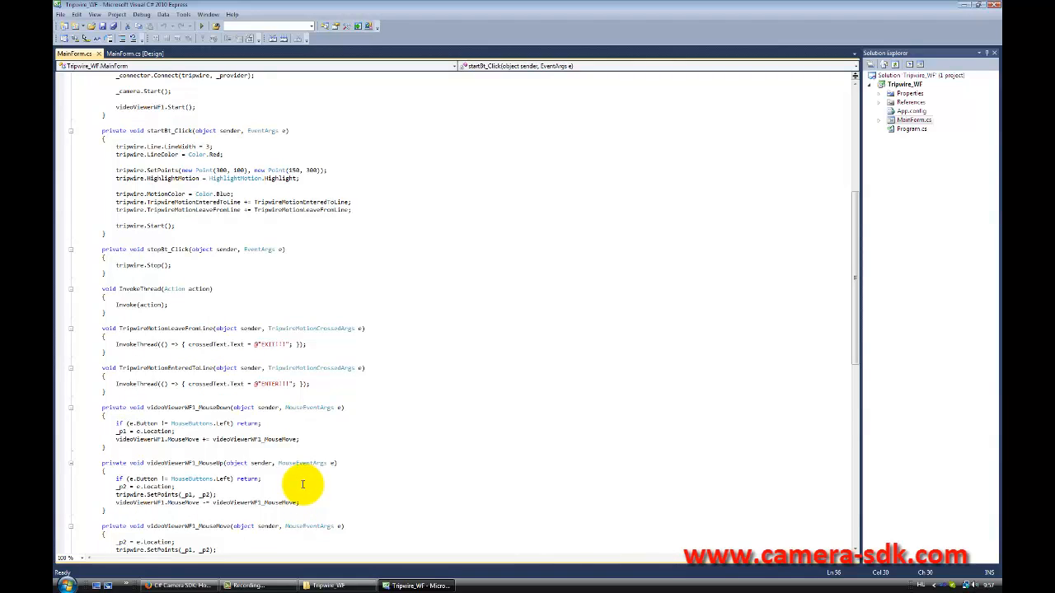
pyautogui.click(175, 225)
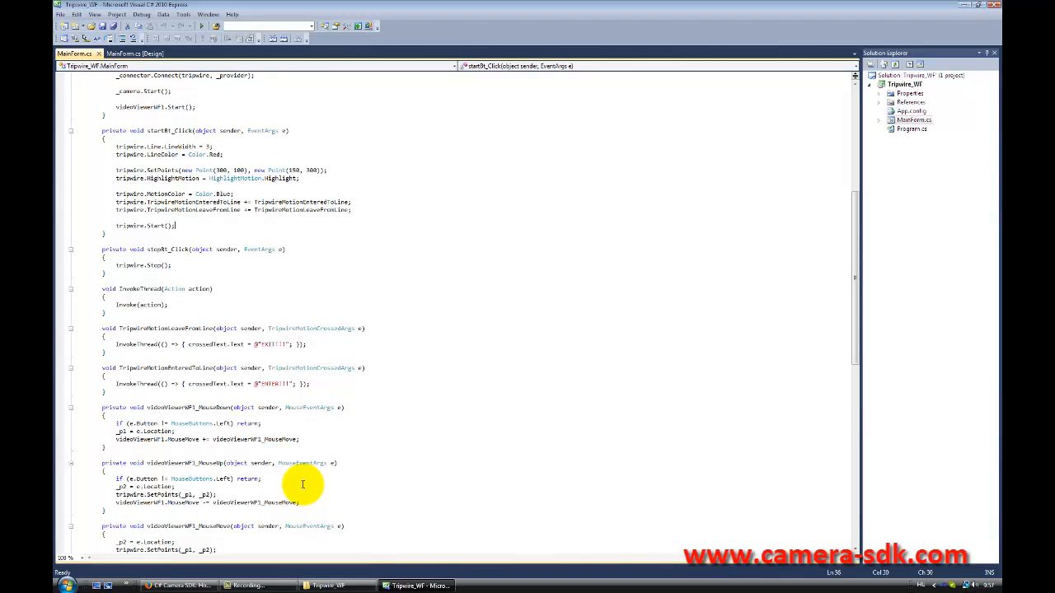
pyautogui.moveTo(300, 483)
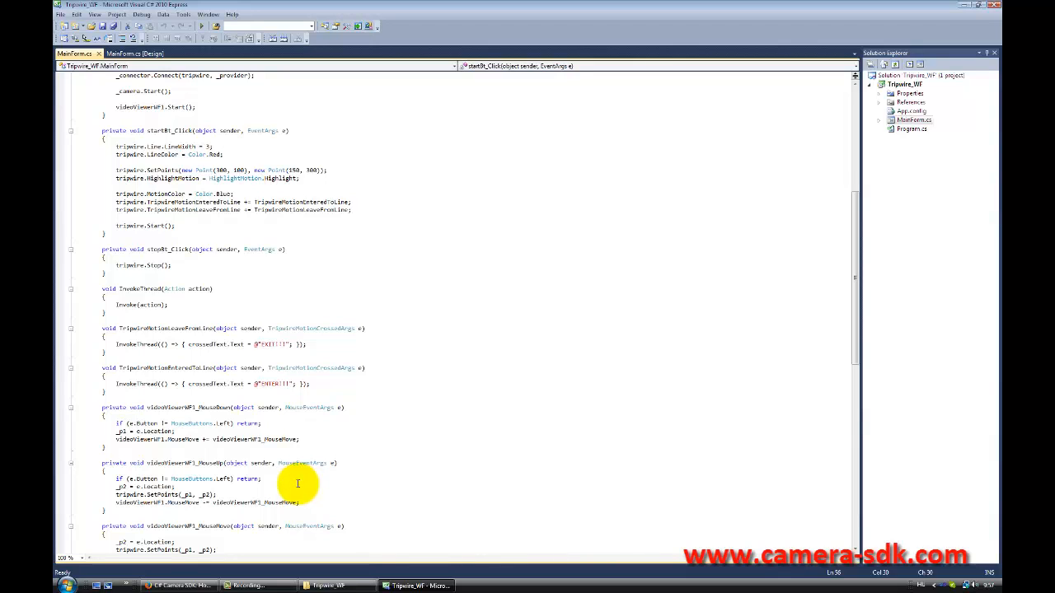
pyautogui.moveTo(297, 486)
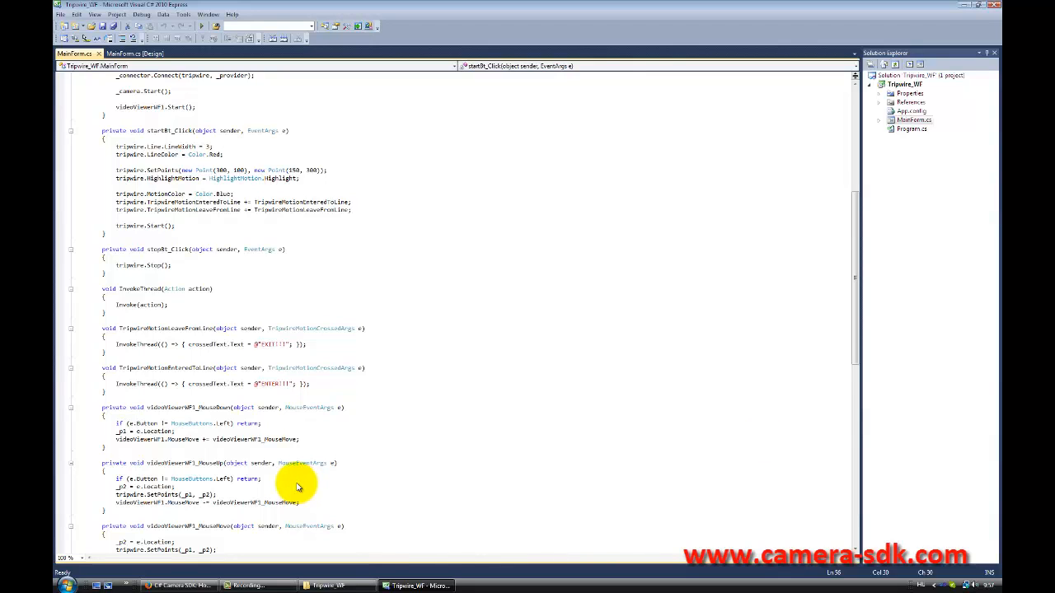
pyautogui.scroll(3)
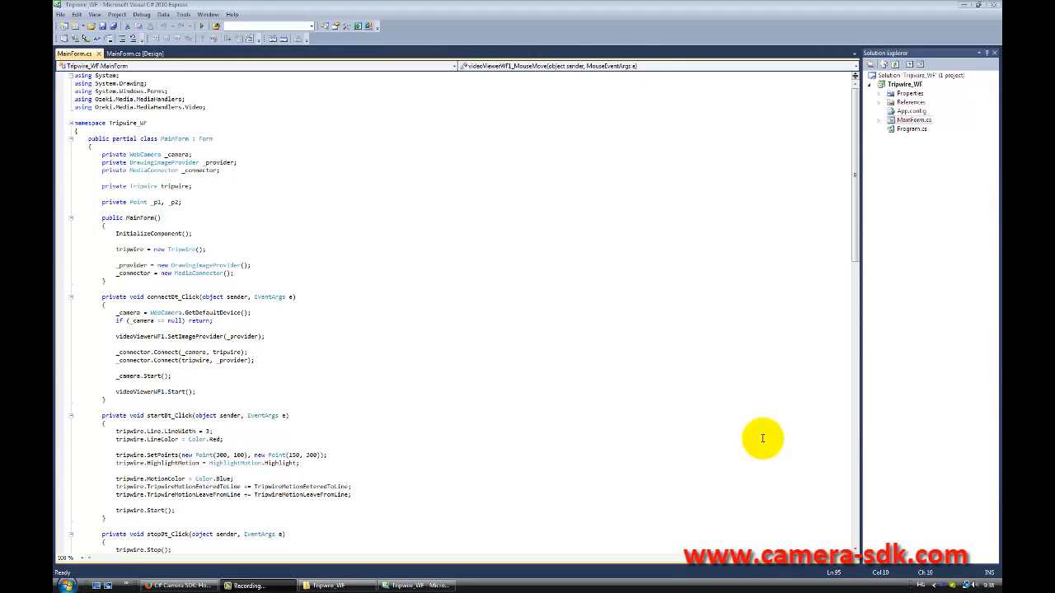
pyautogui.moveTo(732, 336)
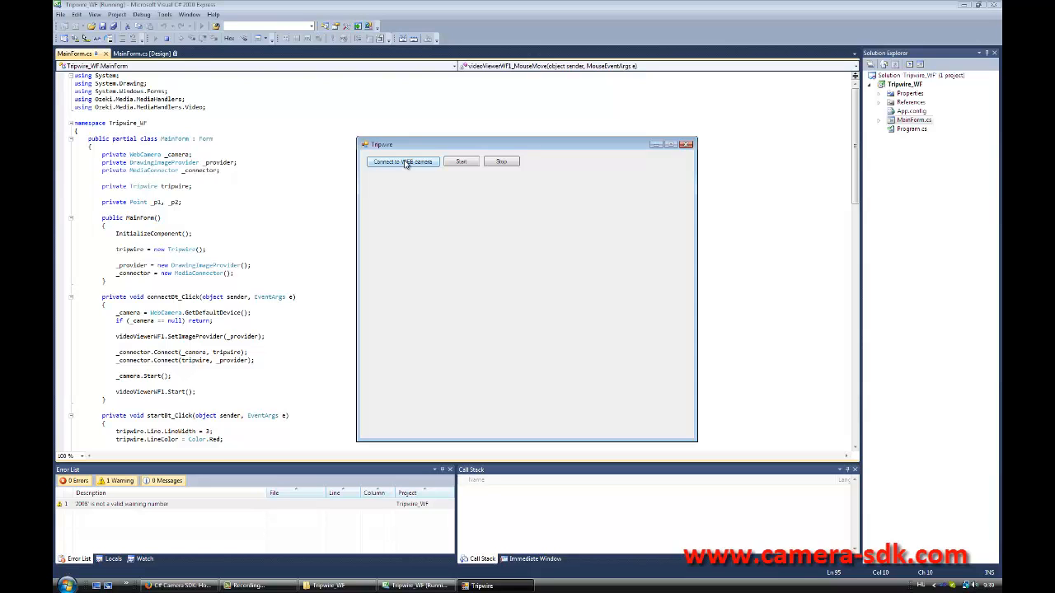
# Connect to the USB camera, start tripwire detection on the feed, then stop it.
pyautogui.click(402, 162)
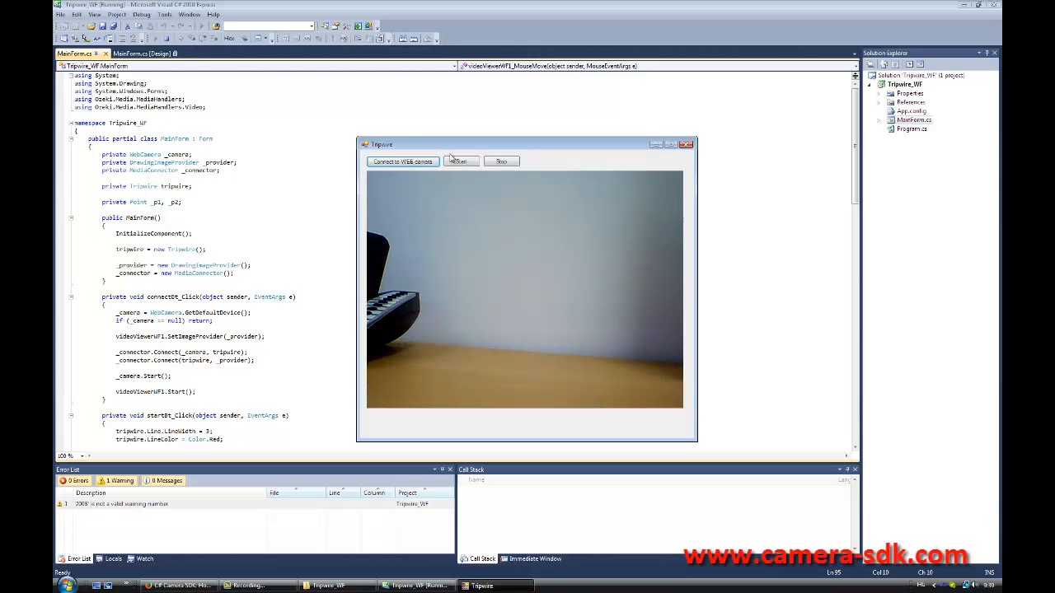
pyautogui.click(459, 162)
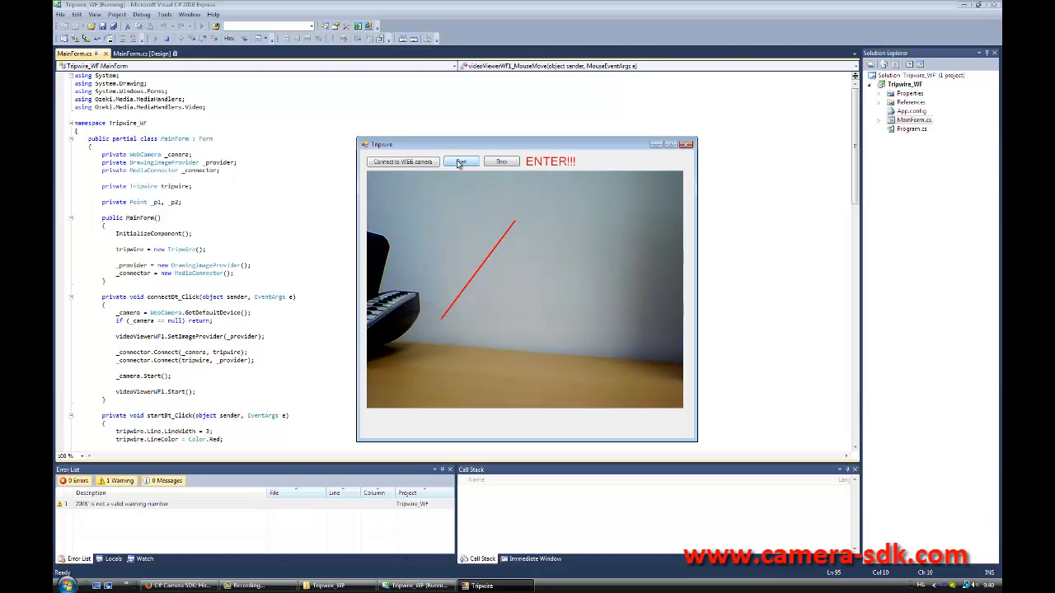
pyautogui.click(501, 161)
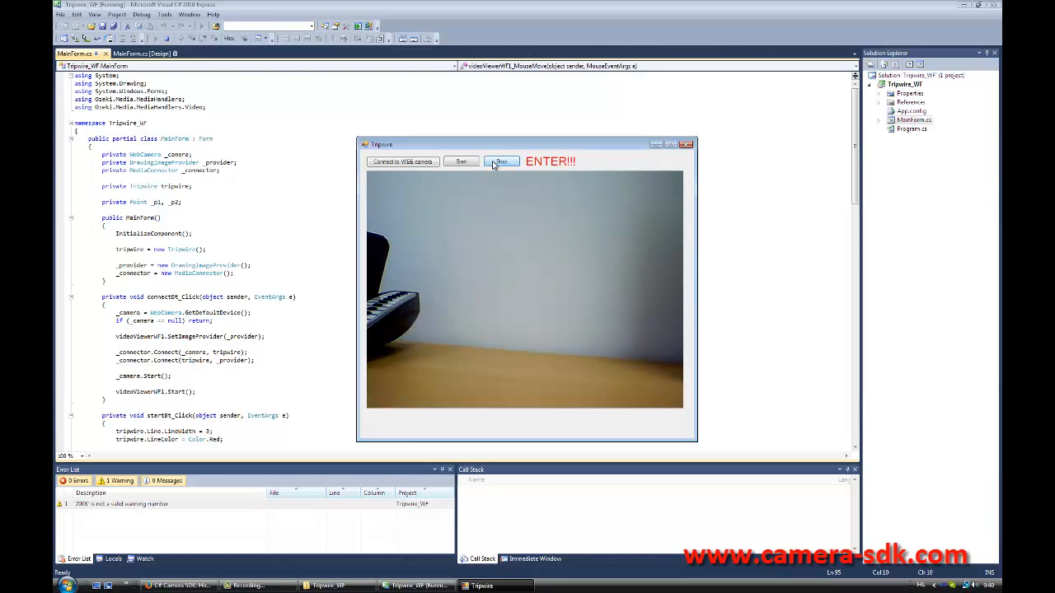